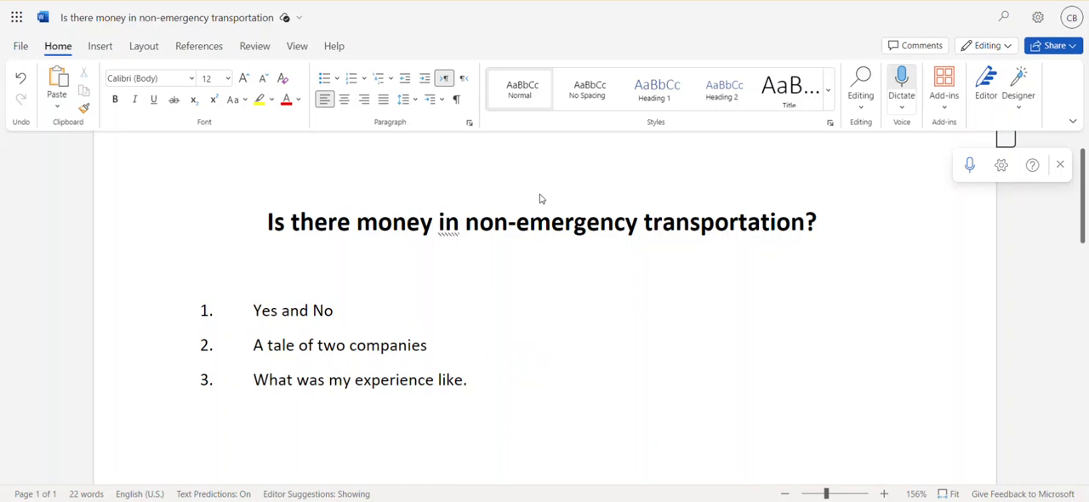
- Open the 'New Company' document showing the five-item numbered outline with lettered sub-points
{"action": "left_click", "coordinate": [430, 345]}
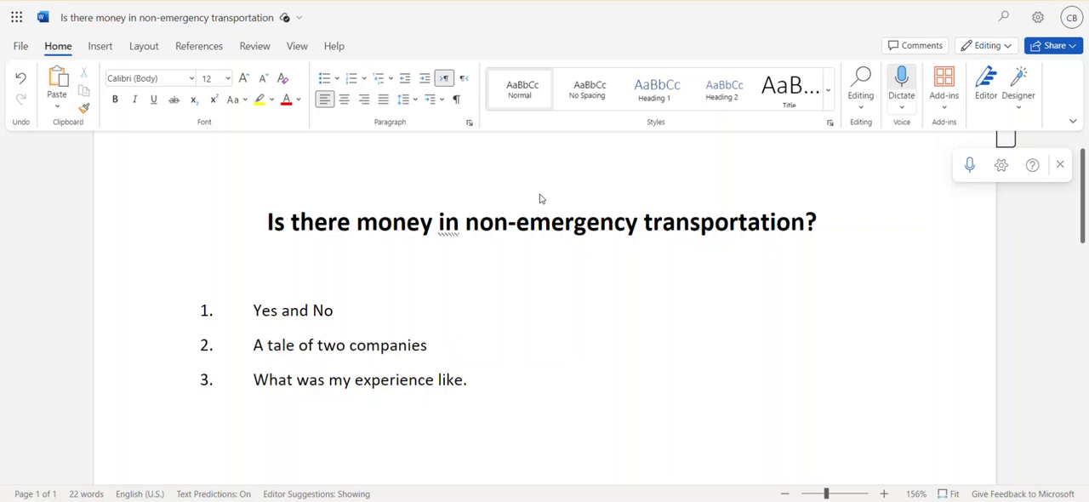
{"action": "left_click", "coordinate": [431, 345]}
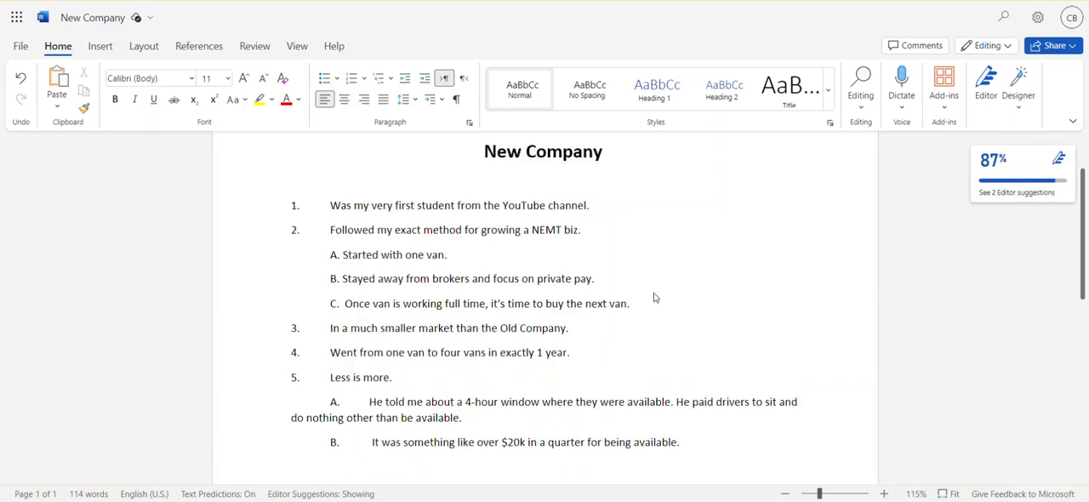
{"action": "left_click", "coordinate": [597, 278]}
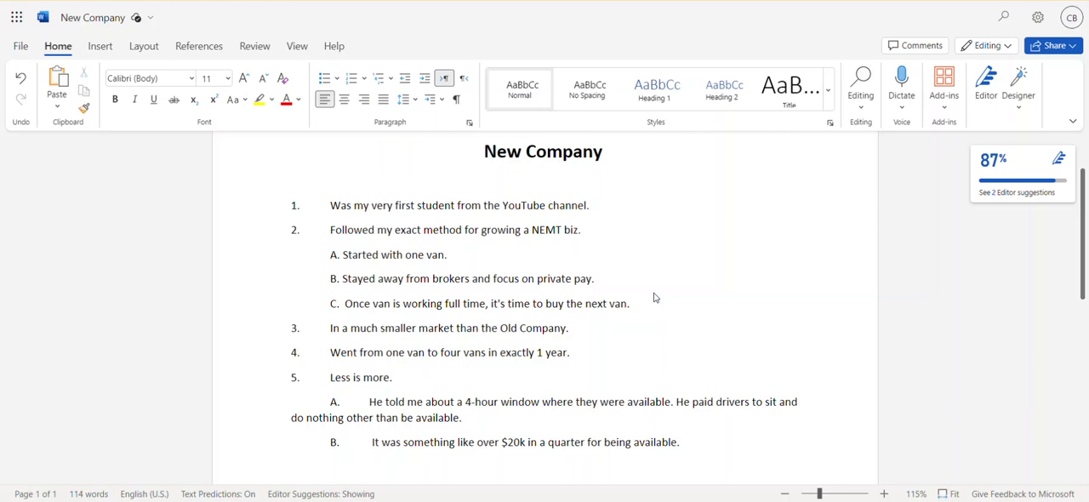
{"action": "left_click", "coordinate": [597, 278]}
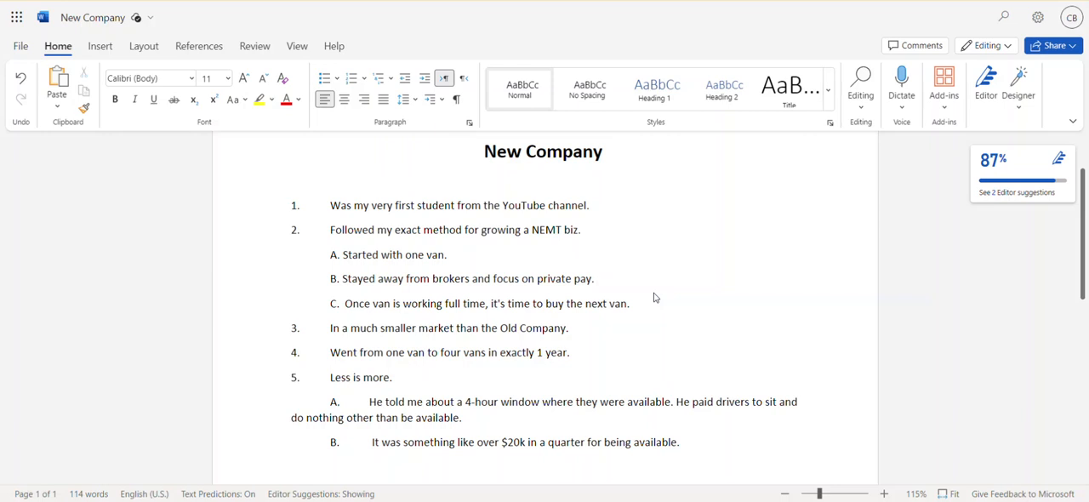
{"action": "left_click", "coordinate": [596, 278]}
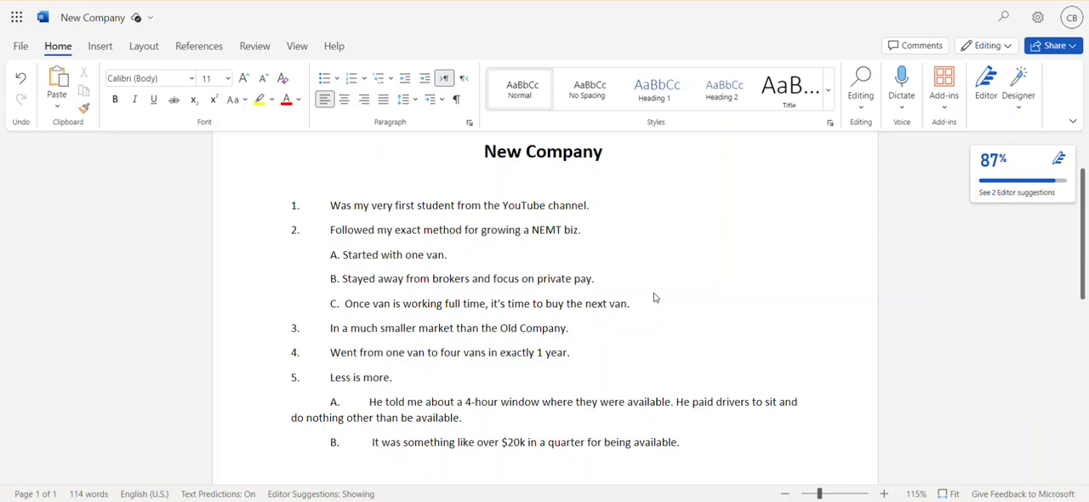
{"action": "left_click", "coordinate": [599, 278]}
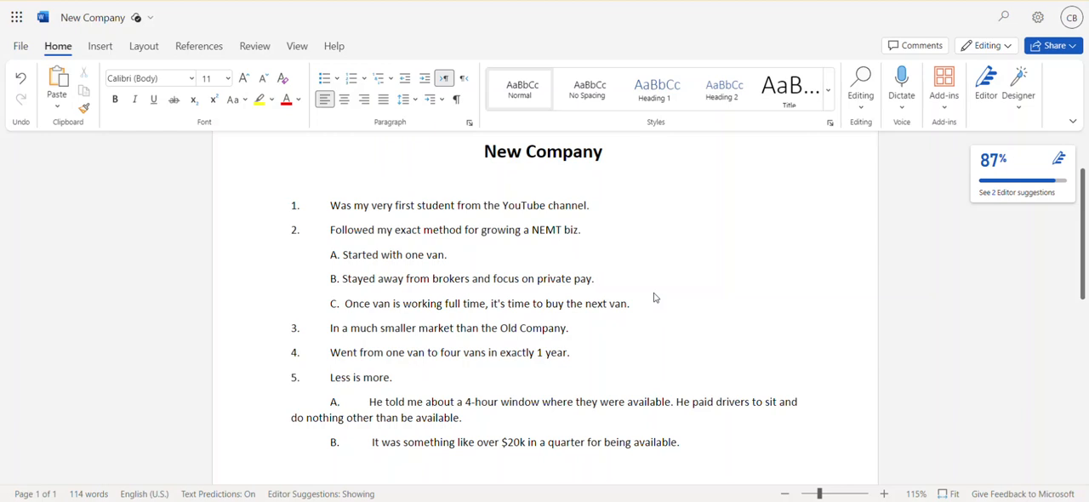
{"action": "left_click", "coordinate": [596, 278]}
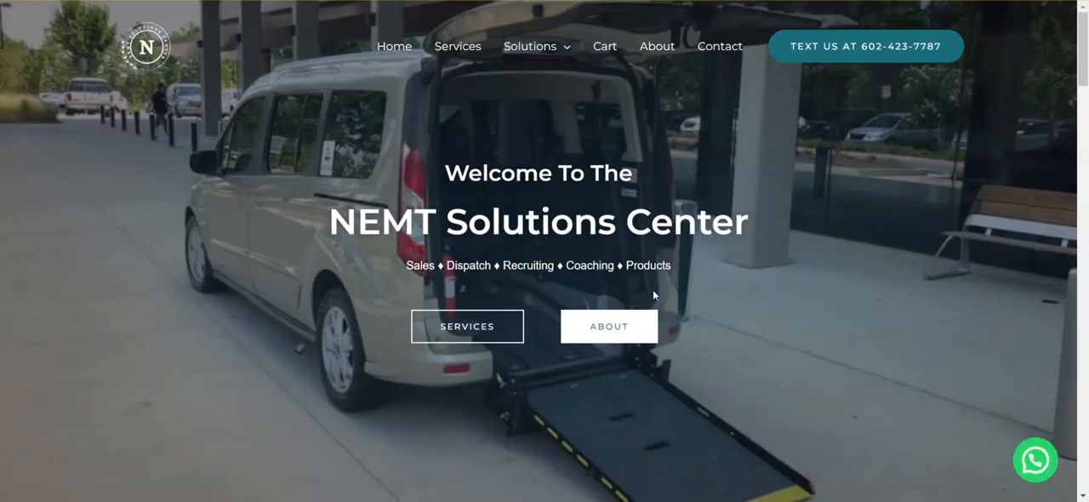
{"action": "scroll", "scroll_direction": "down", "scroll_amount": 3}
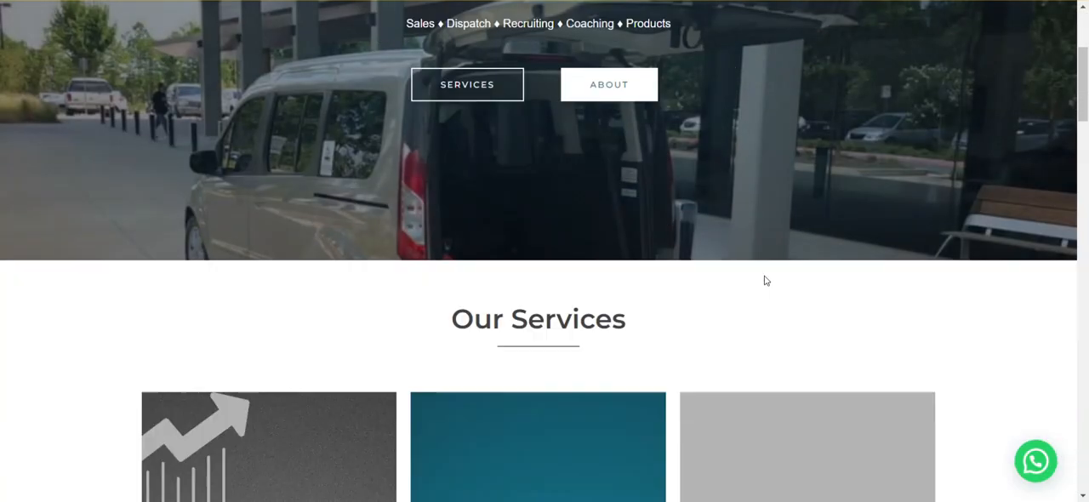
{"action": "scroll", "scroll_direction": "down", "scroll_amount": 3}
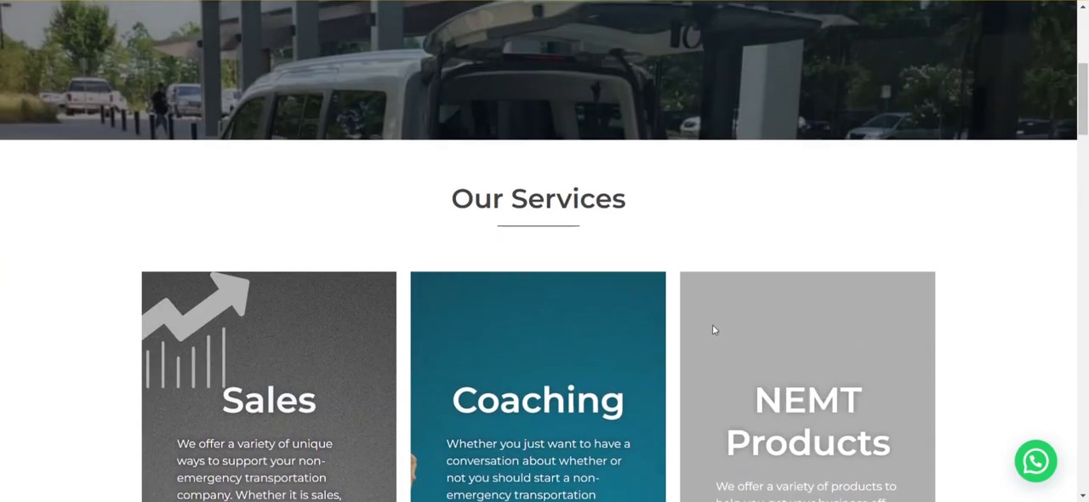
{"action": "scroll", "scroll_direction": "up", "scroll_amount": 3}
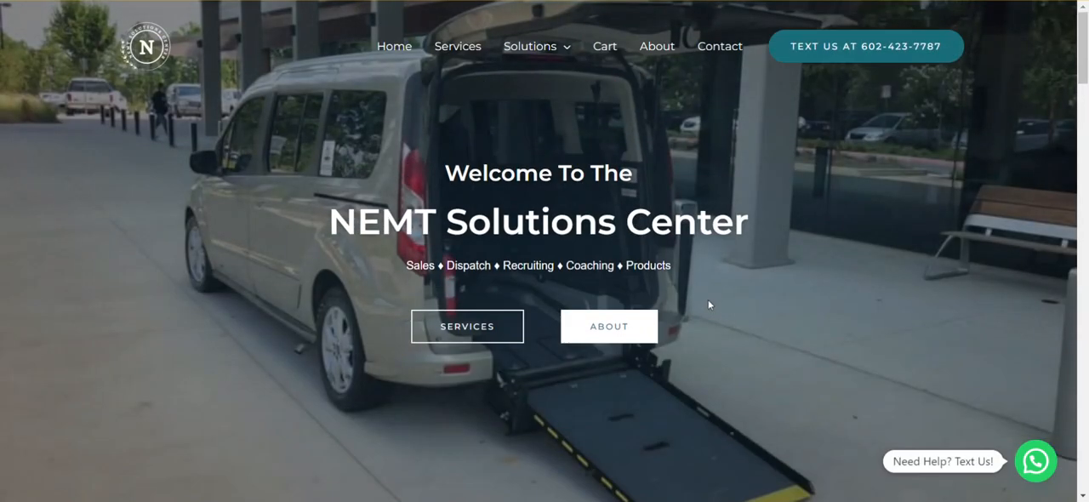